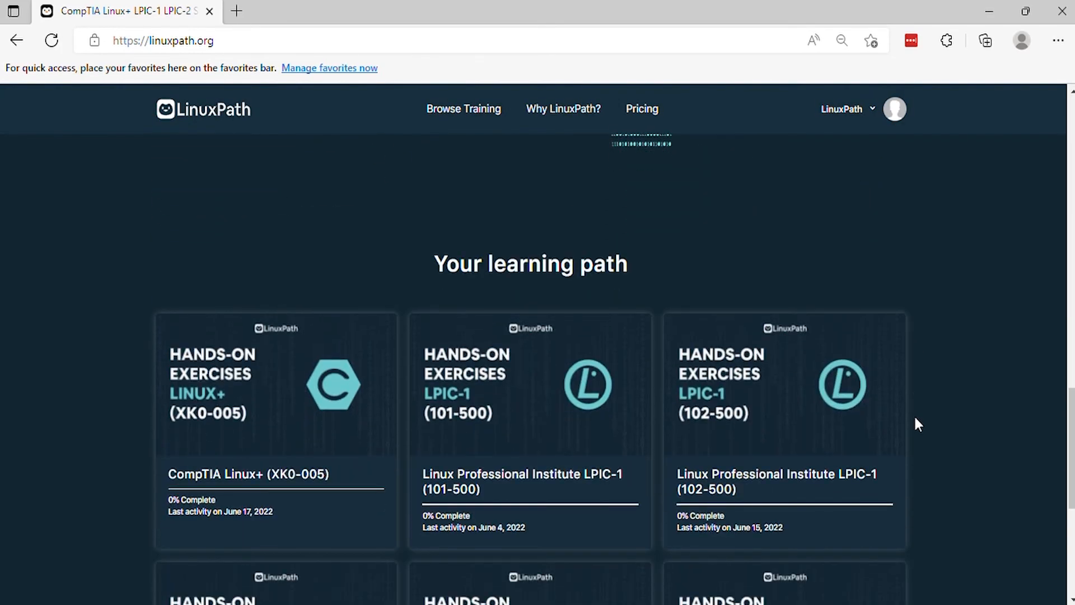
# Select the CompTIA Linux+ (XK0-005) course card from the learning path.
pyautogui.scroll(-3)
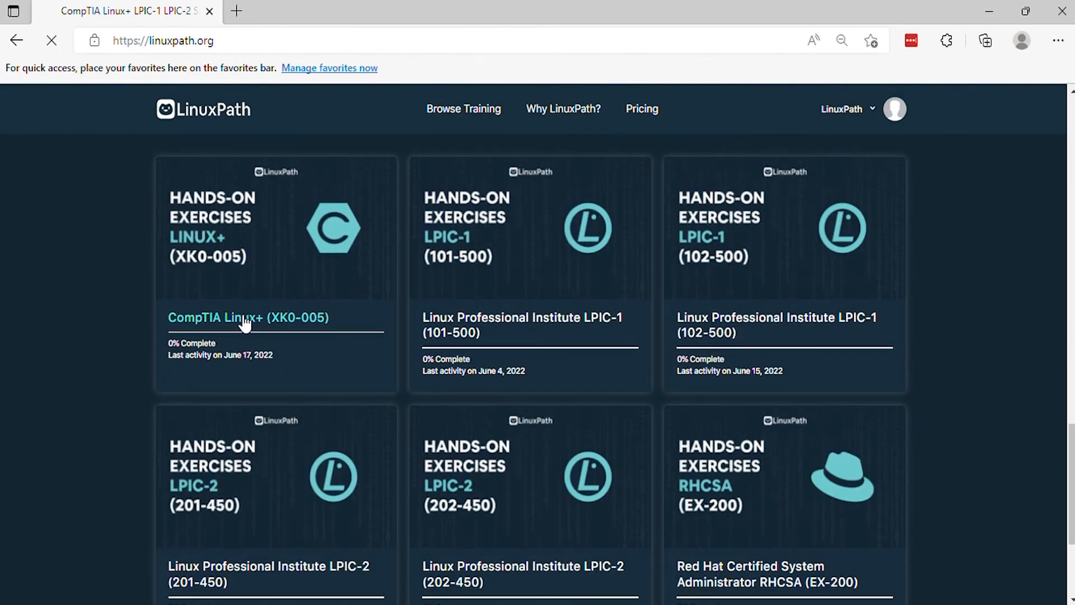
pyautogui.click(248, 317)
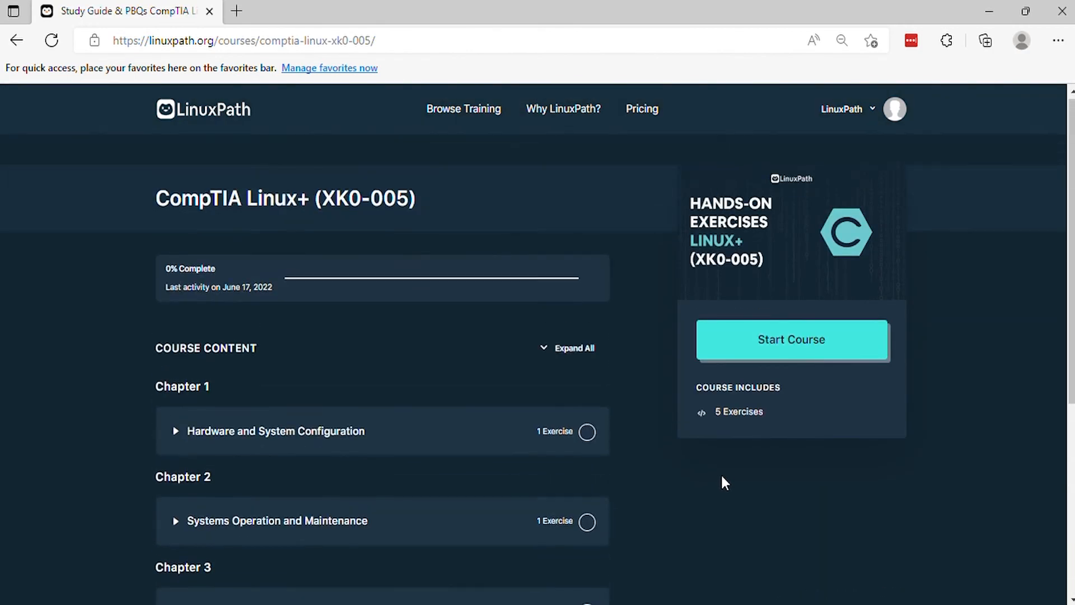
# Start the course and enter the 'Exercise: Hardware and System Configuration' lesson.
pyautogui.click(792, 339)
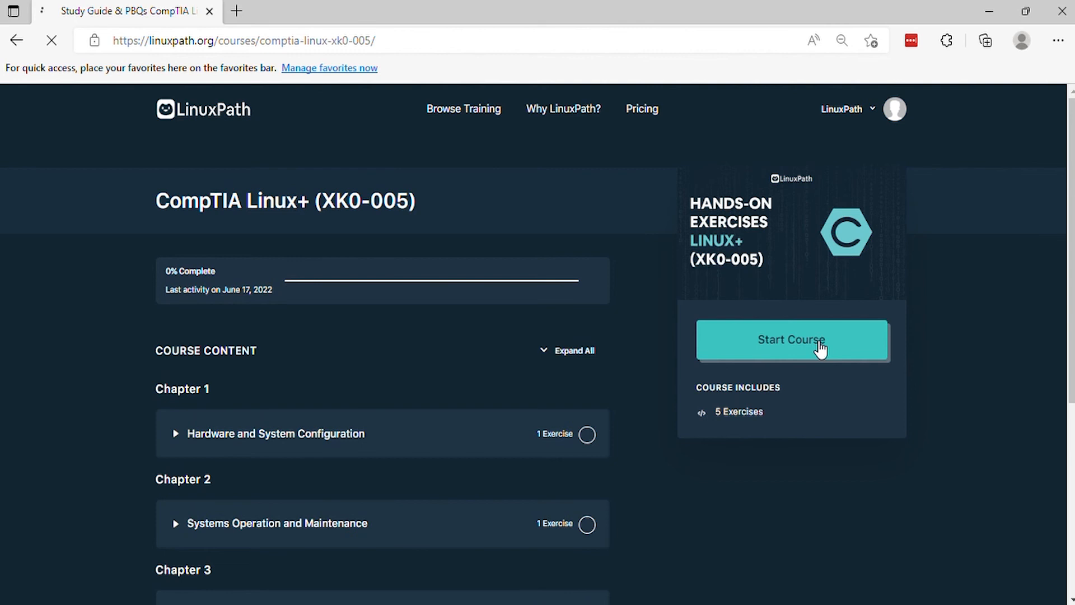
pyautogui.click(792, 339)
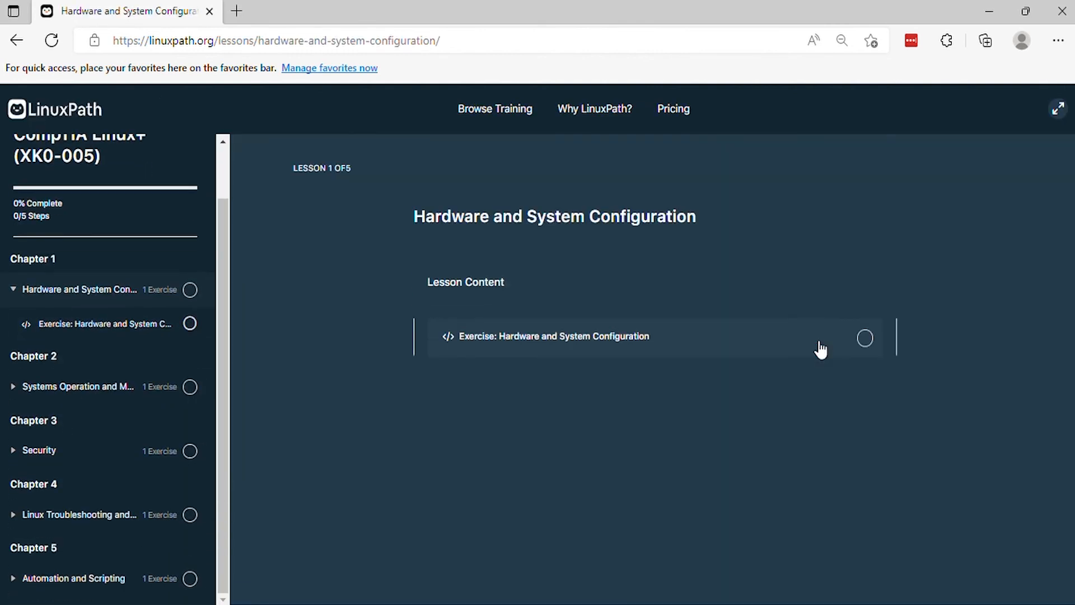
pyautogui.click(552, 336)
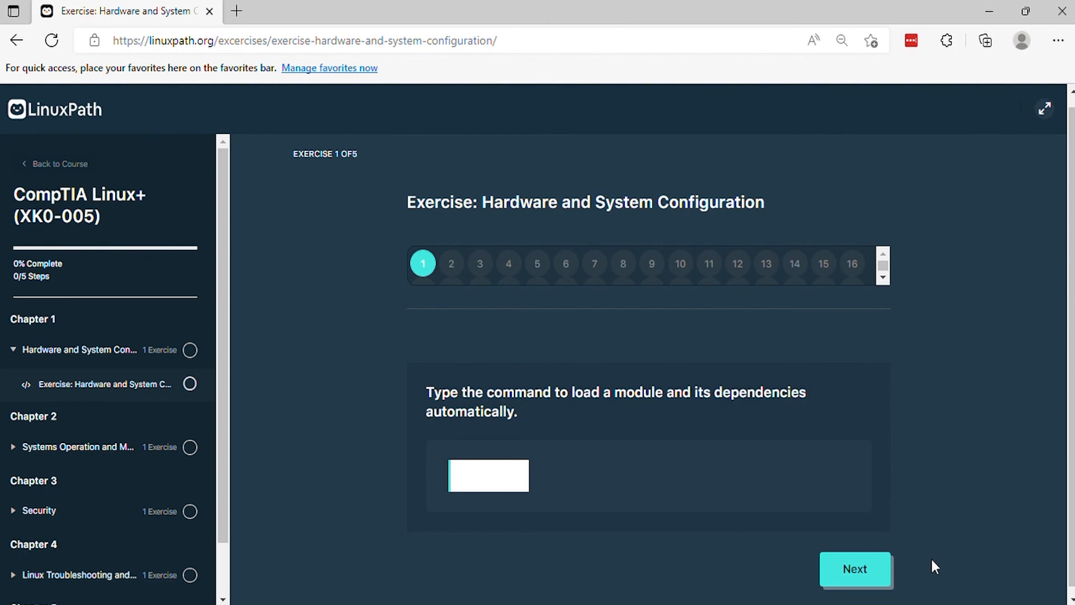
# Advance the exercise from question 1 through question 2 to question 3.
pyautogui.click(854, 569)
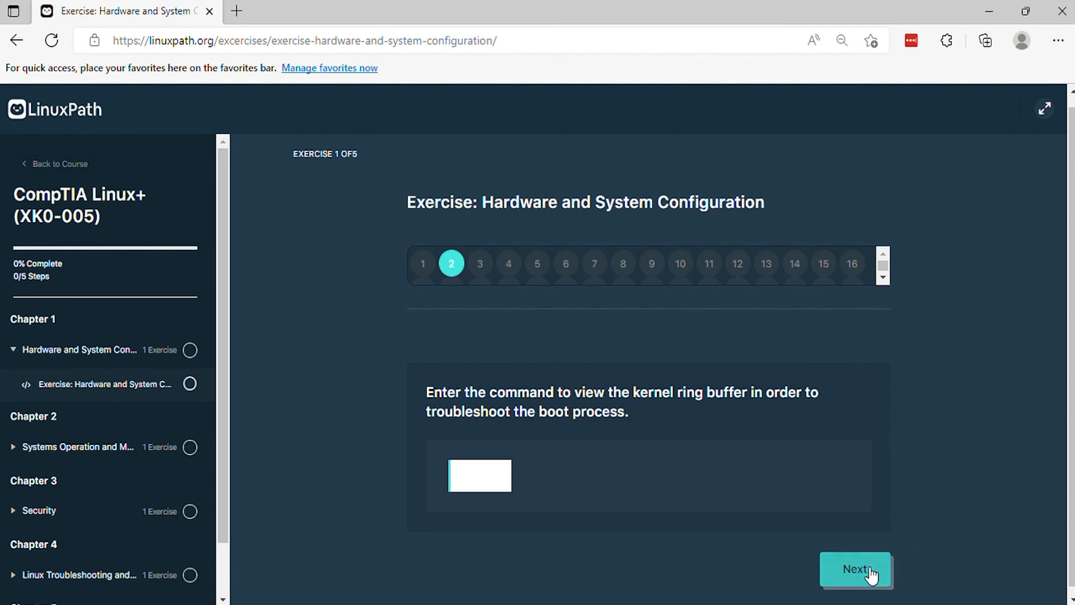
pyautogui.click(855, 569)
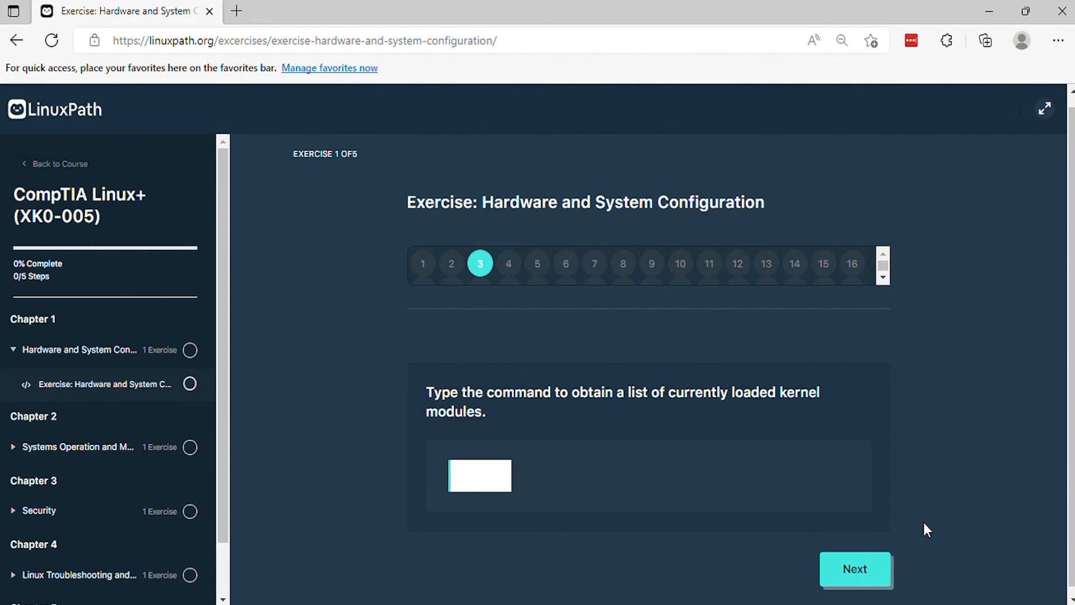
pyautogui.moveTo(897, 550)
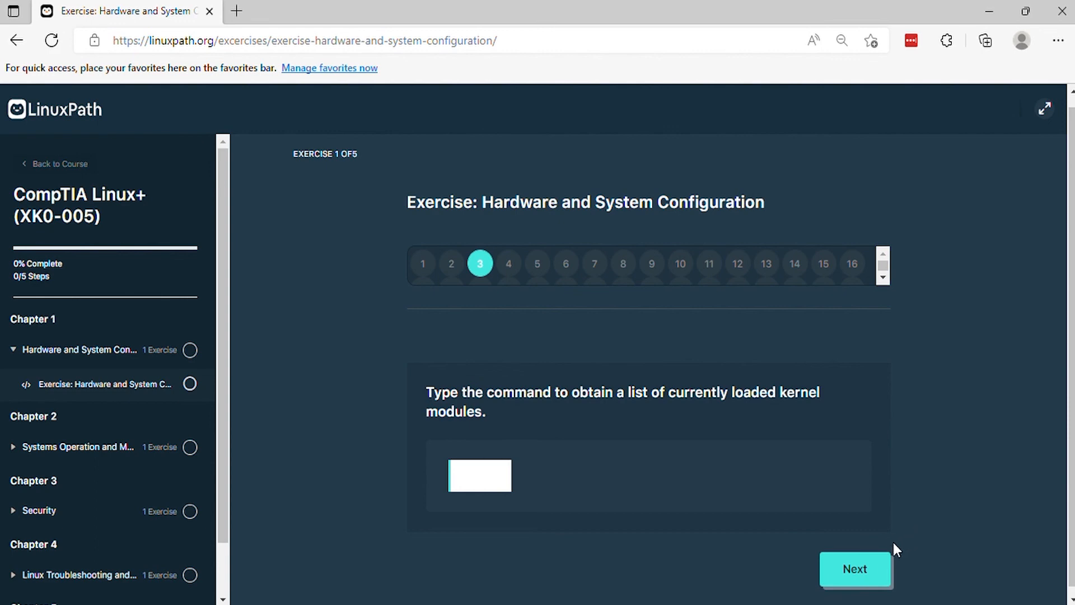
# Advance the exercise from question 3 through question 4 to question 5.
pyautogui.click(854, 569)
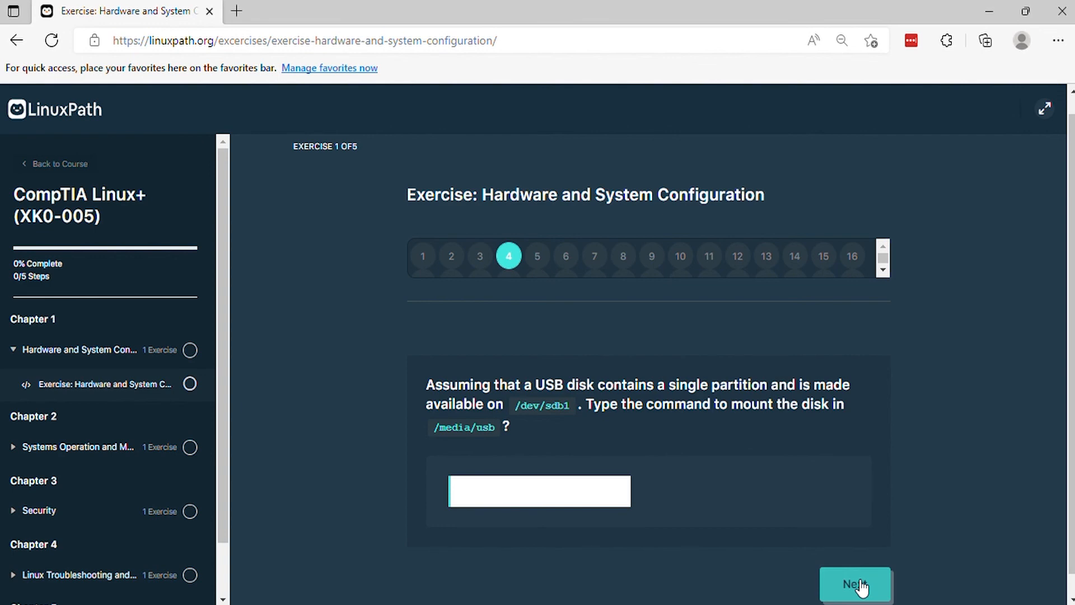
pyautogui.click(855, 583)
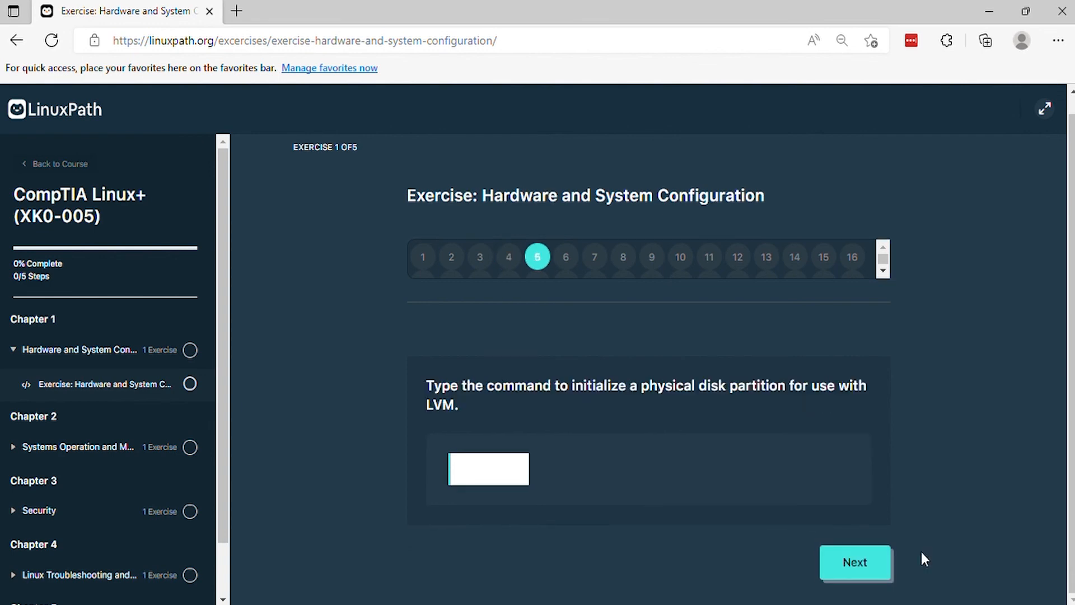